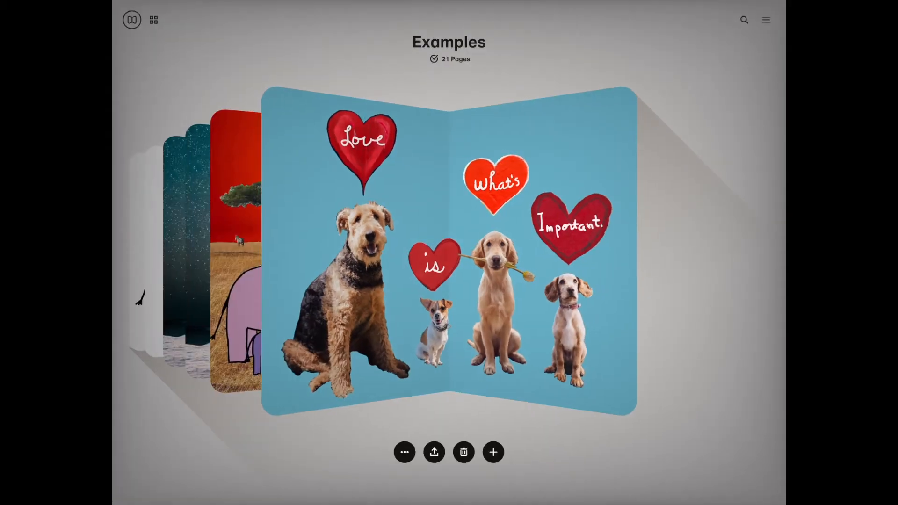
Add a new blank page to the Examples journal
click(492, 452)
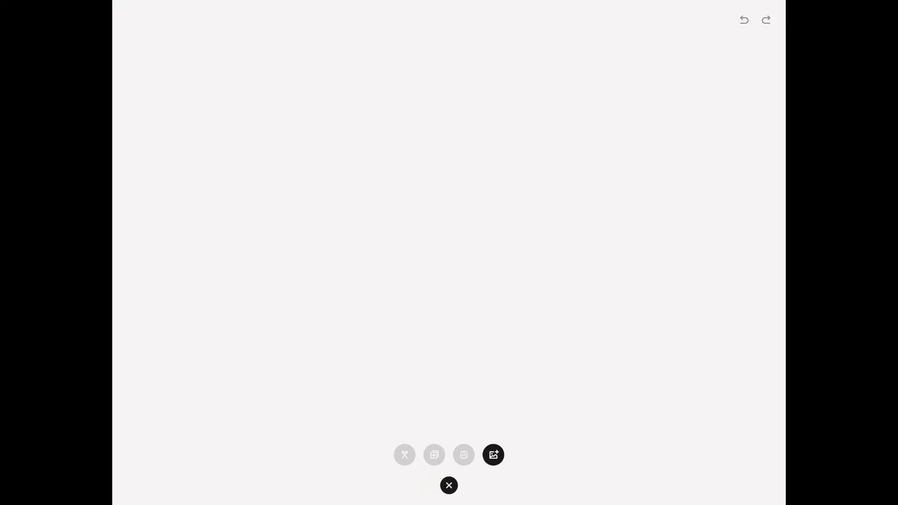
Choose Unsplash as the source for the starry Milky Way night-sky photo
click(492, 455)
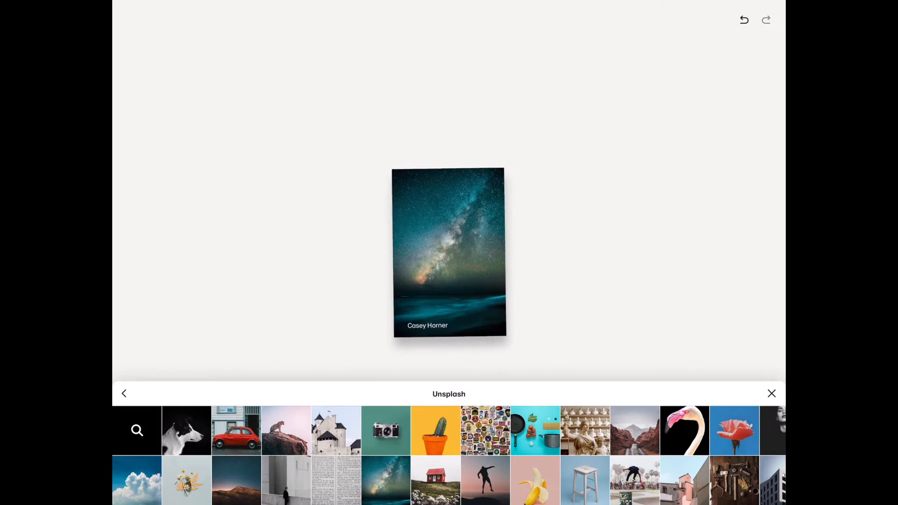
Place the night-sky photo on the page and search Unsplash for lighthouse photos
click(123, 393)
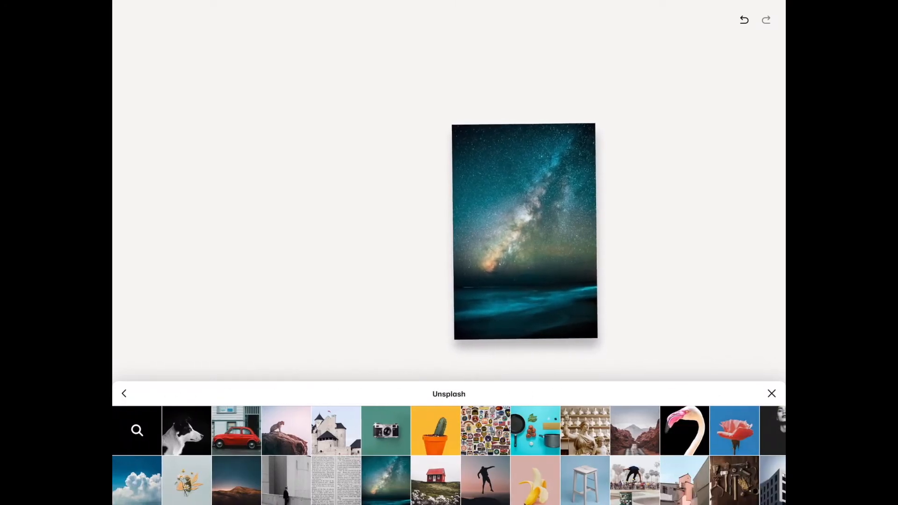
click(137, 430)
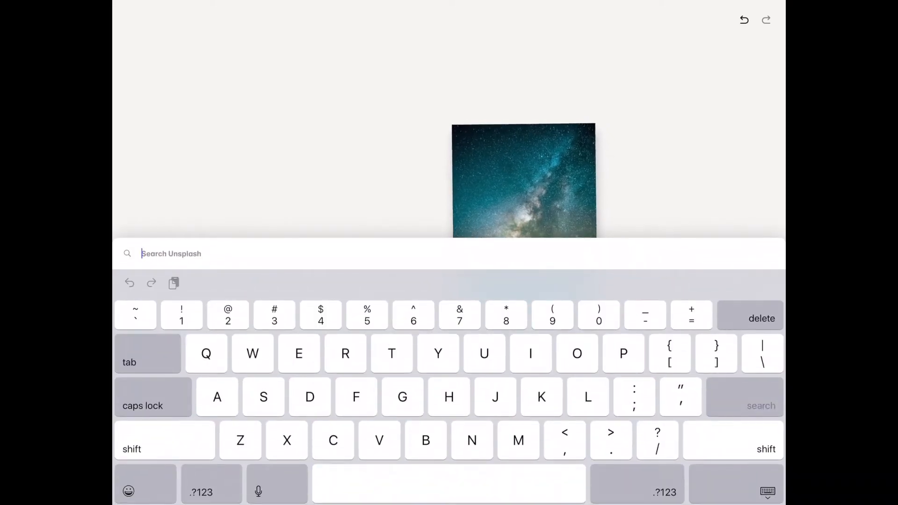
text(Lig)
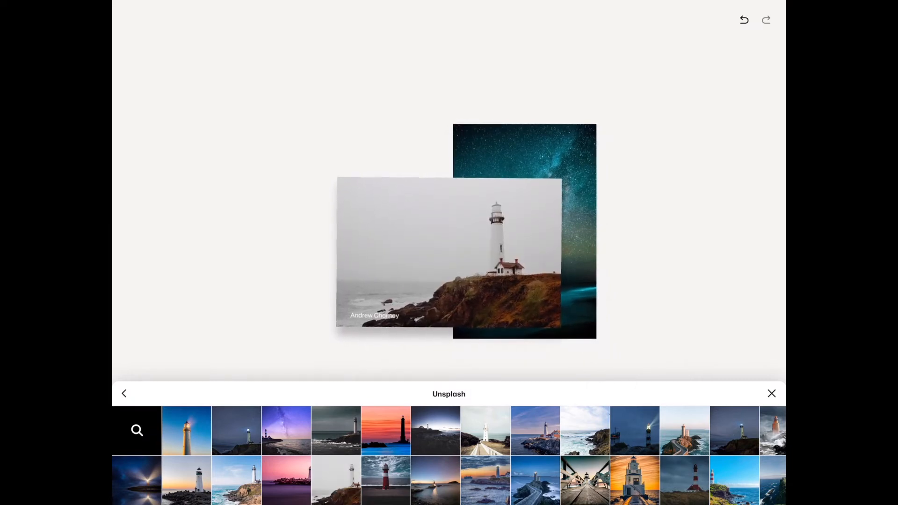
Place the lighthouse photo on the page and select it for editing
click(771, 394)
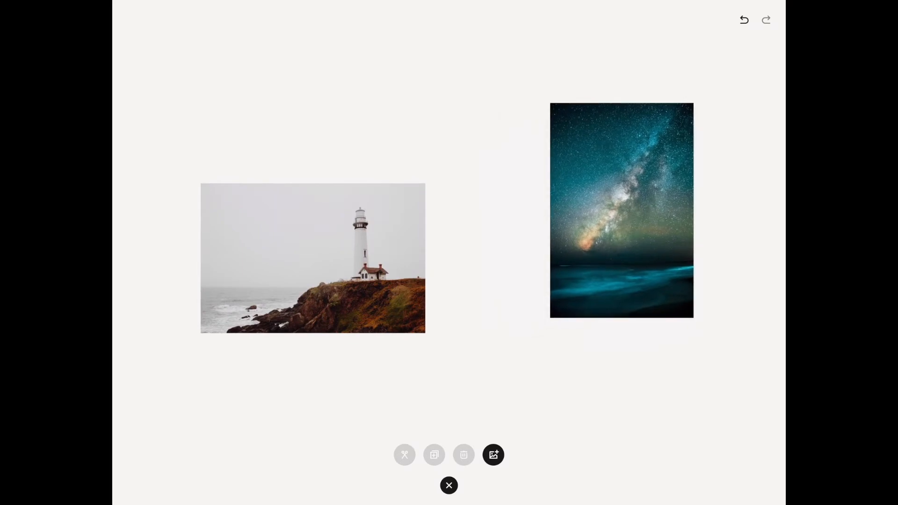
click(313, 259)
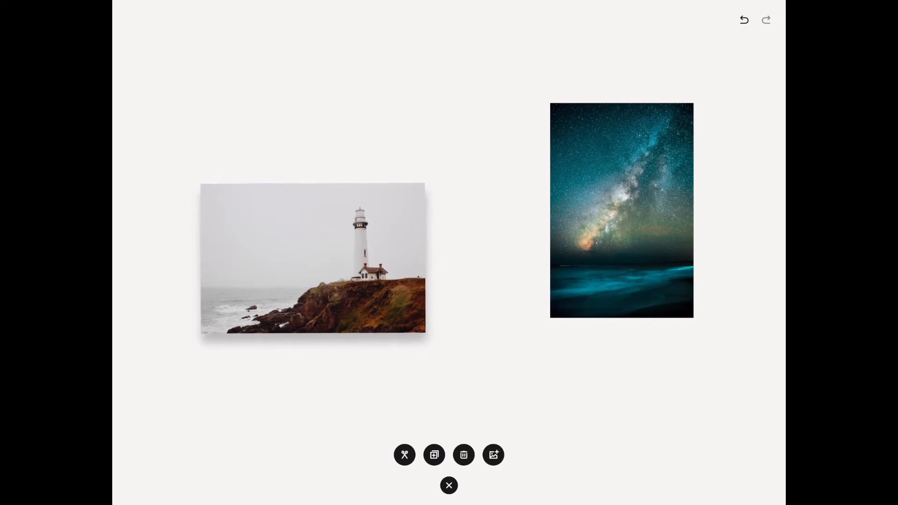
Enlarge the lighthouse photo over the night sky and start trimming its sky
click(404, 455)
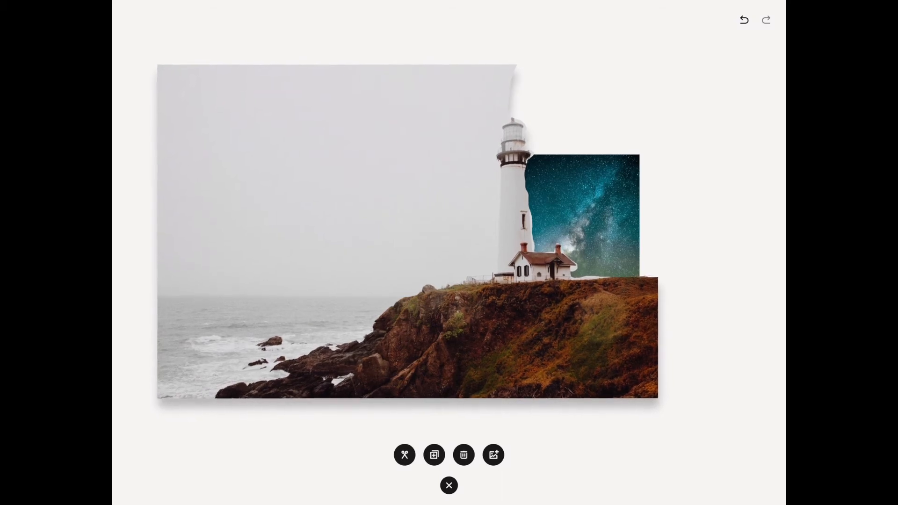
Trace around the lighthouse and rocks, cutting away the remaining grey sky and sea
click(405, 454)
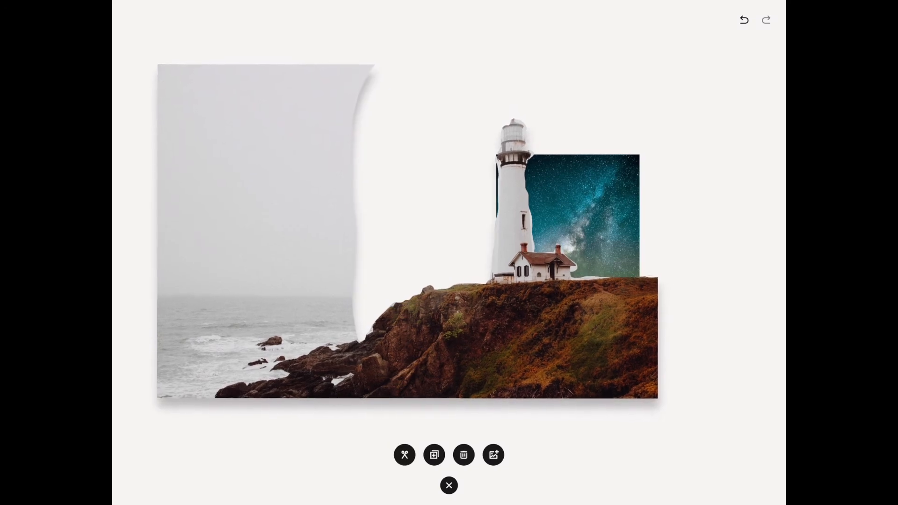
click(404, 455)
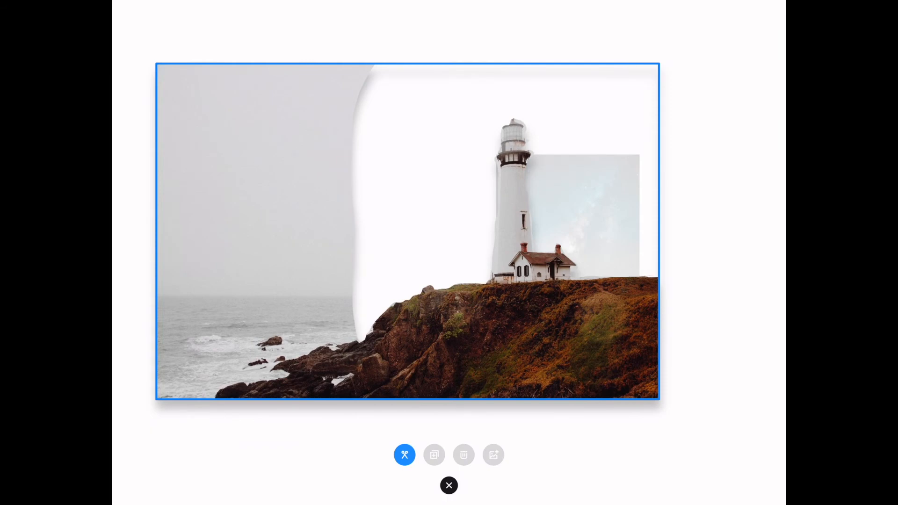
drag(275, 365, 358, 342)
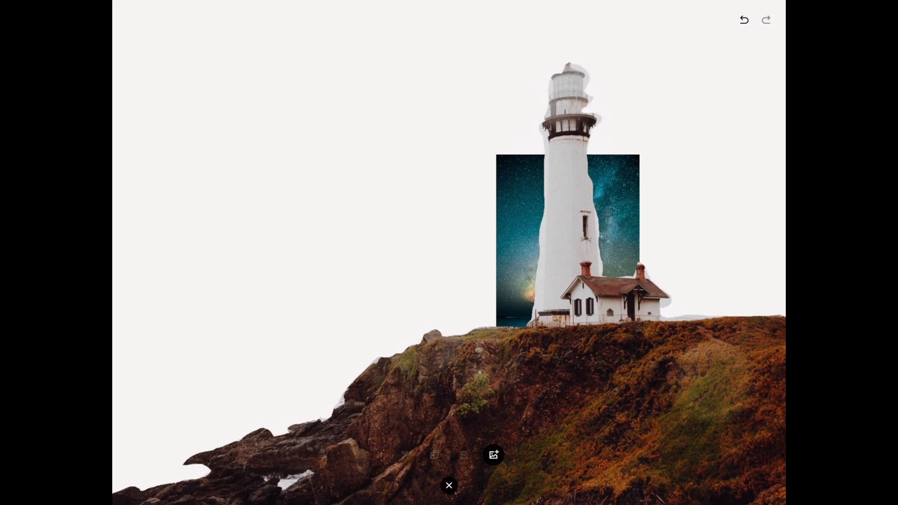
Scale the starry sky photo up to cover the entire canvas behind the cutout
drag(567, 241, 481, 235)
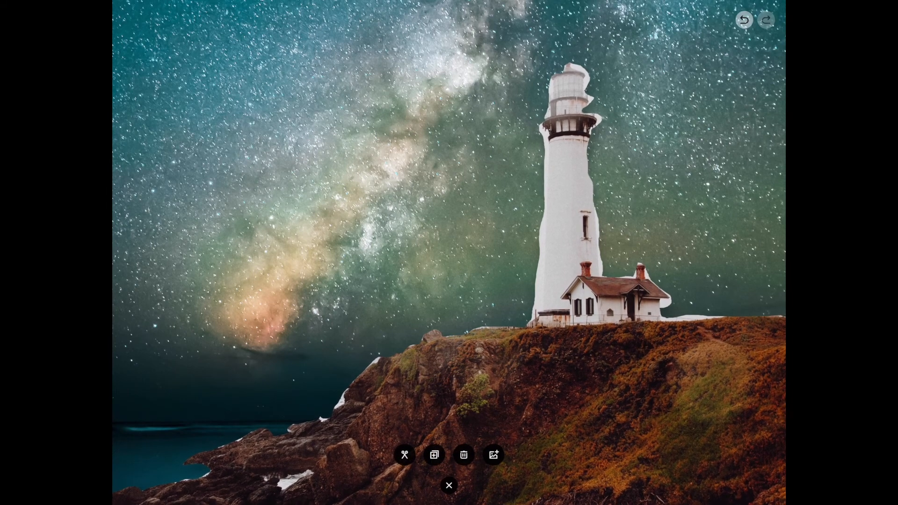
Nudge the Milky Way image to realign its horizon behind the lighthouse
click(404, 455)
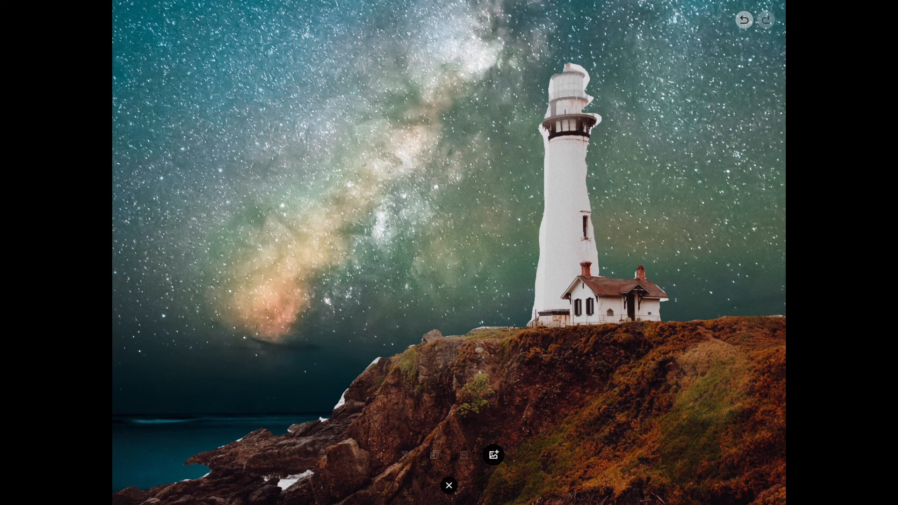
Finish image editing and select a fine ink pen in white
click(492, 455)
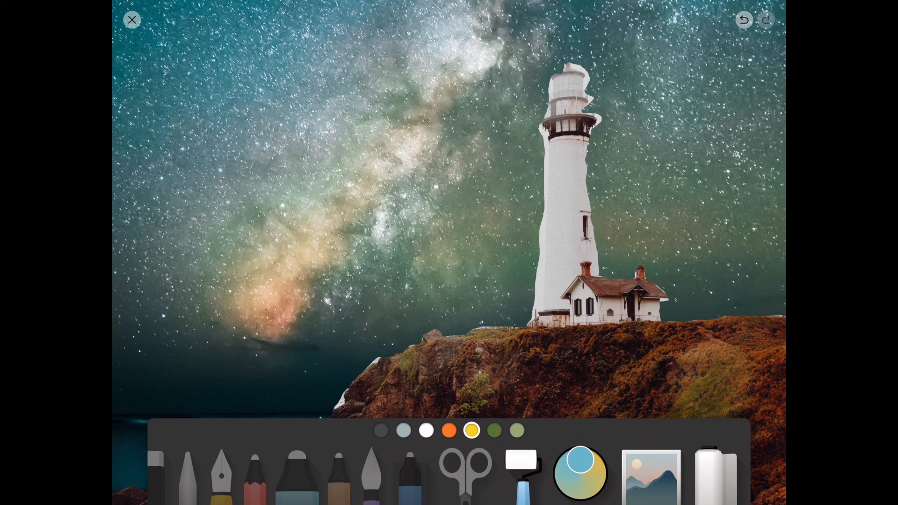
click(425, 431)
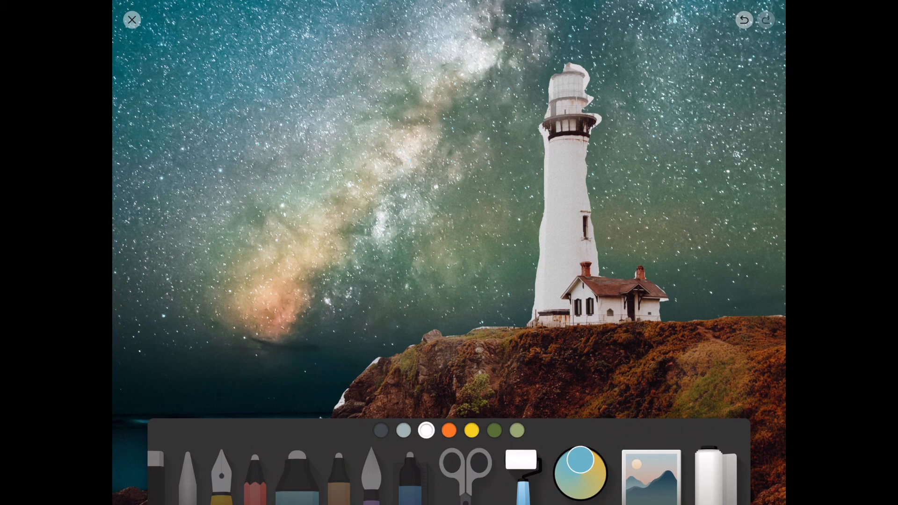
click(222, 475)
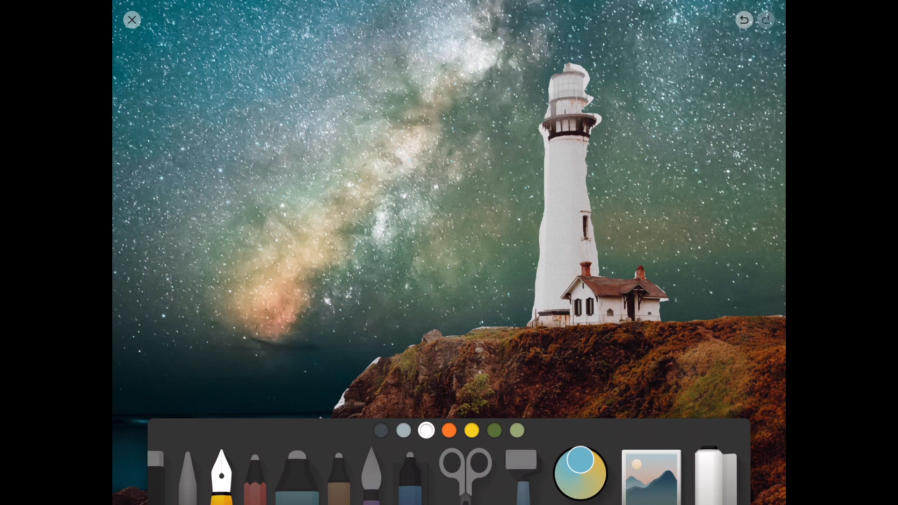
Write 'follow', 'the' and 'Light' in white in the sky left of the lighthouse
drag(201, 112, 192, 183)
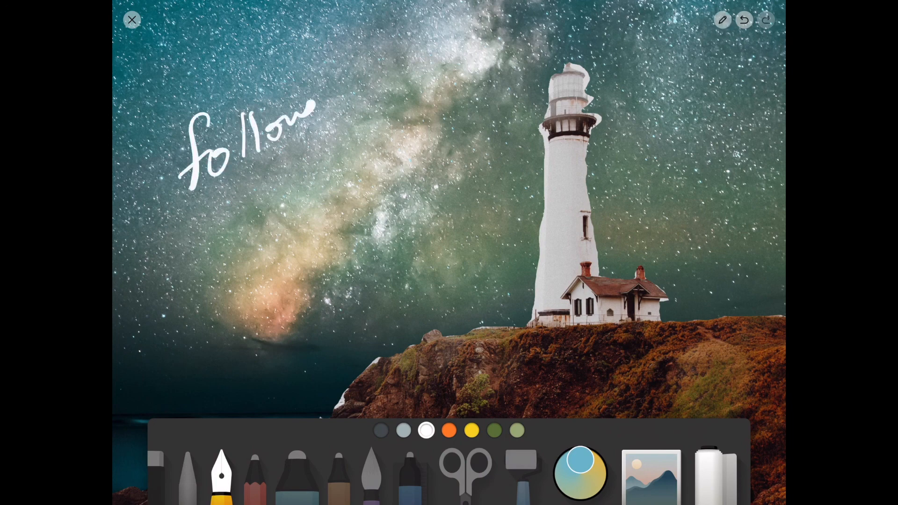
drag(252, 178, 292, 280)
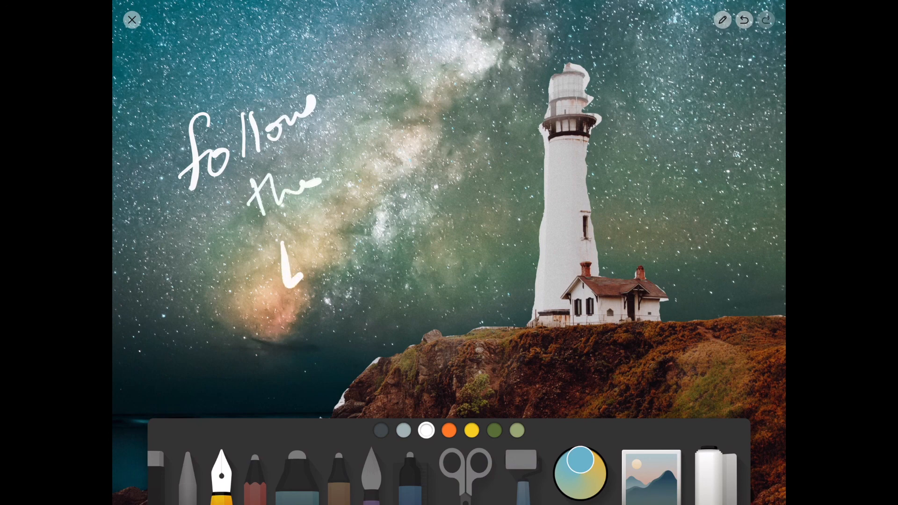
drag(287, 269, 413, 189)
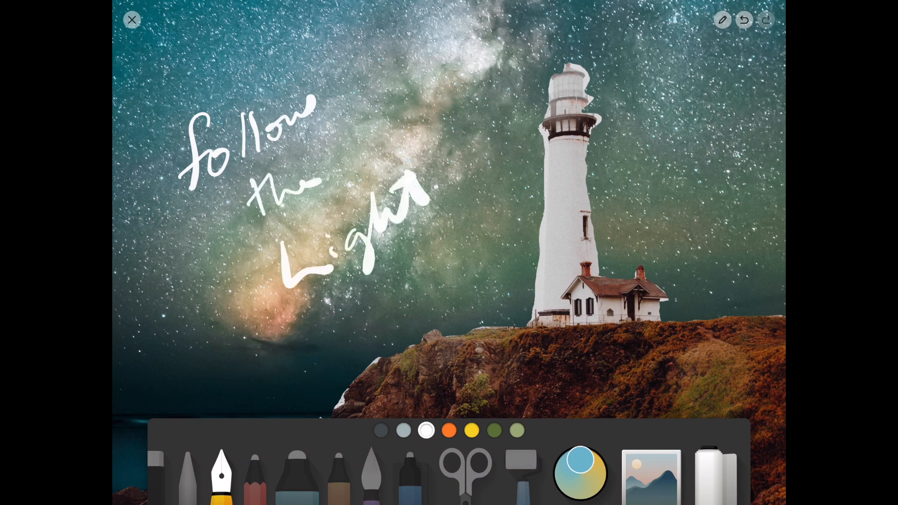